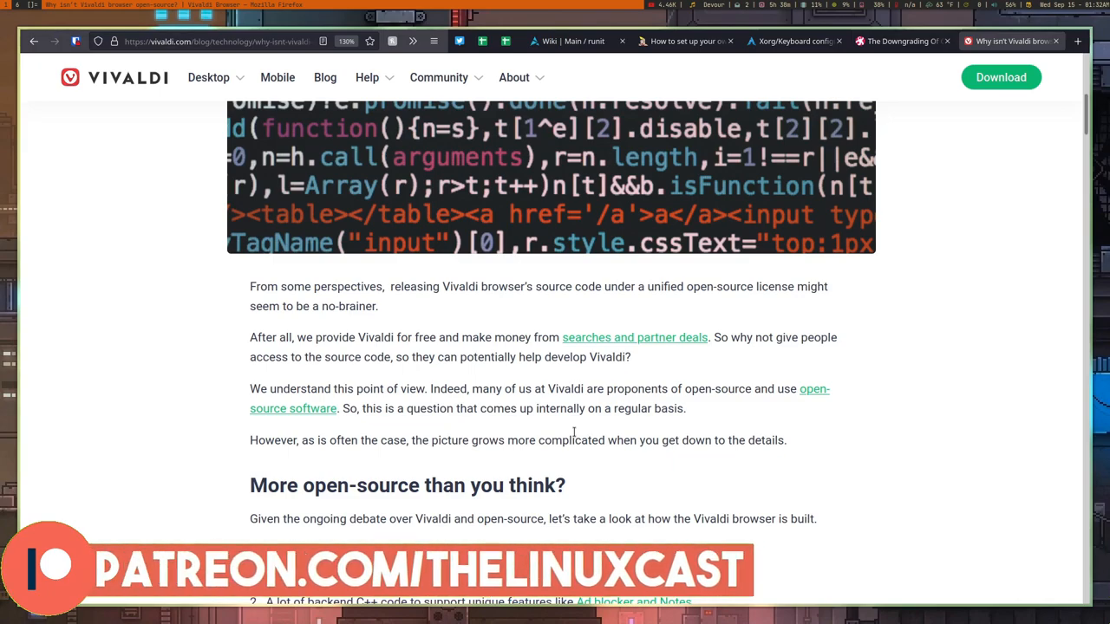
scroll(down, 3)
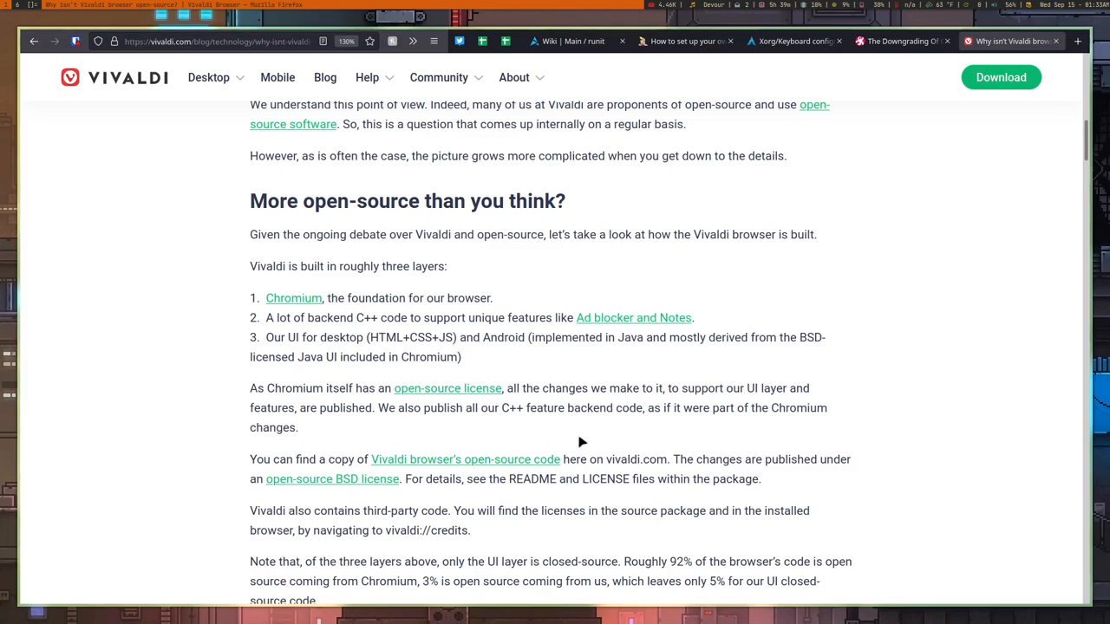
scroll(down, 3)
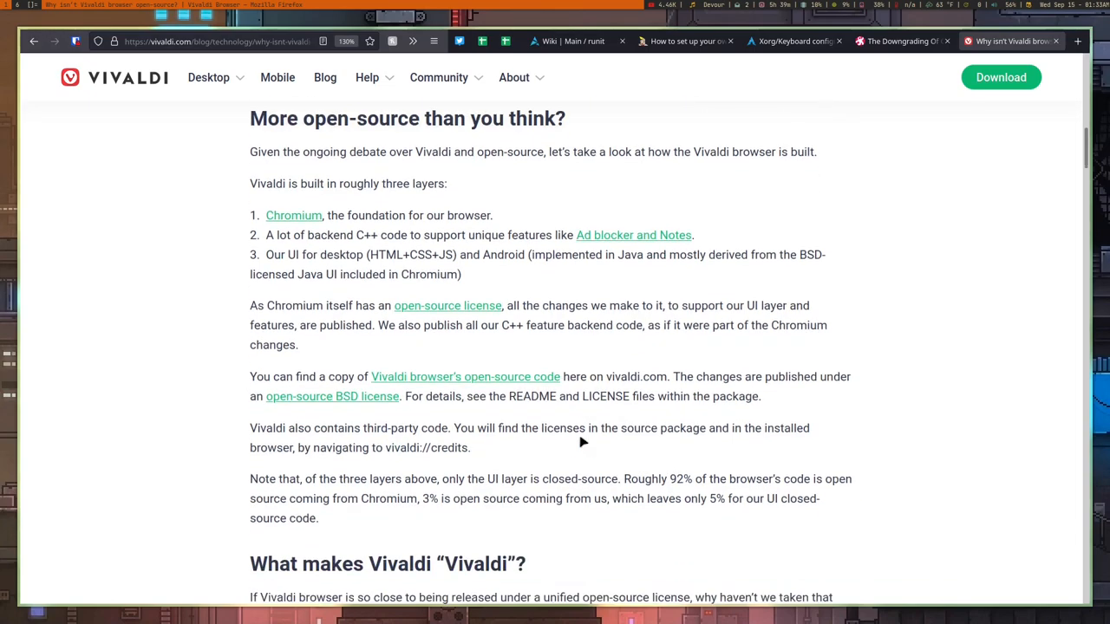
scroll(down, 3)
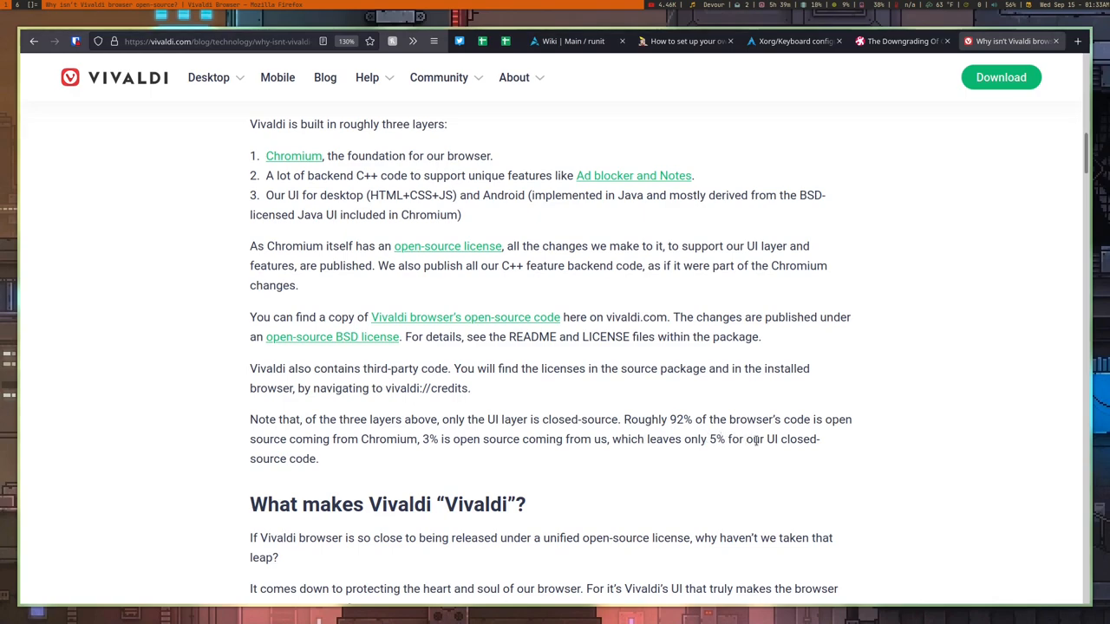
mouse_move(334, 463)
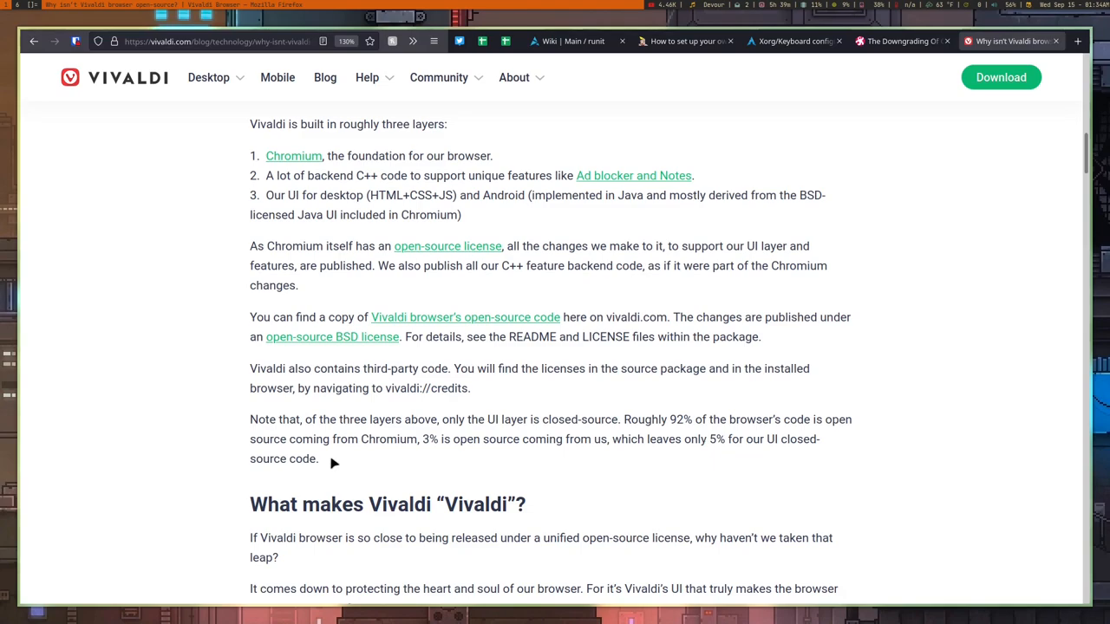
scroll(down, 3)
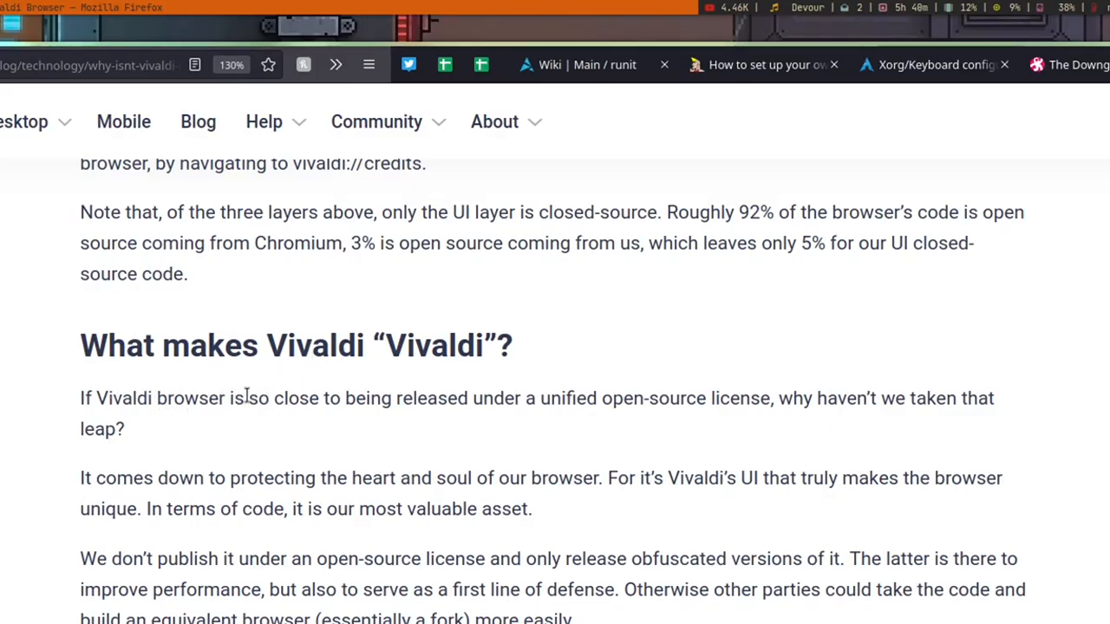
mouse_move(389, 389)
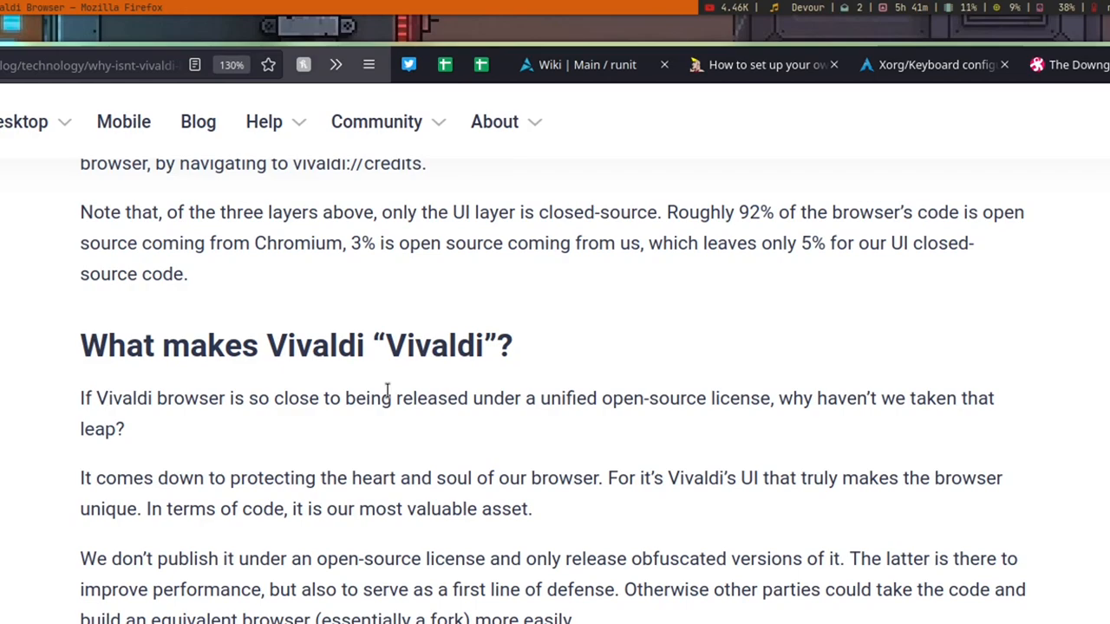
scroll(down, 3)
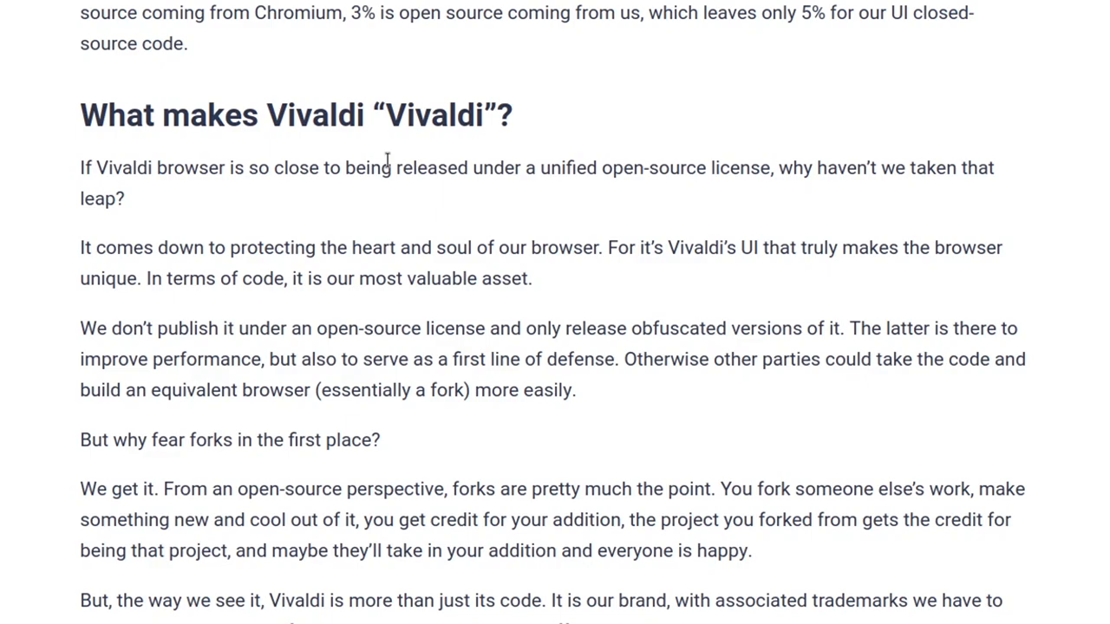
scroll(down, 3)
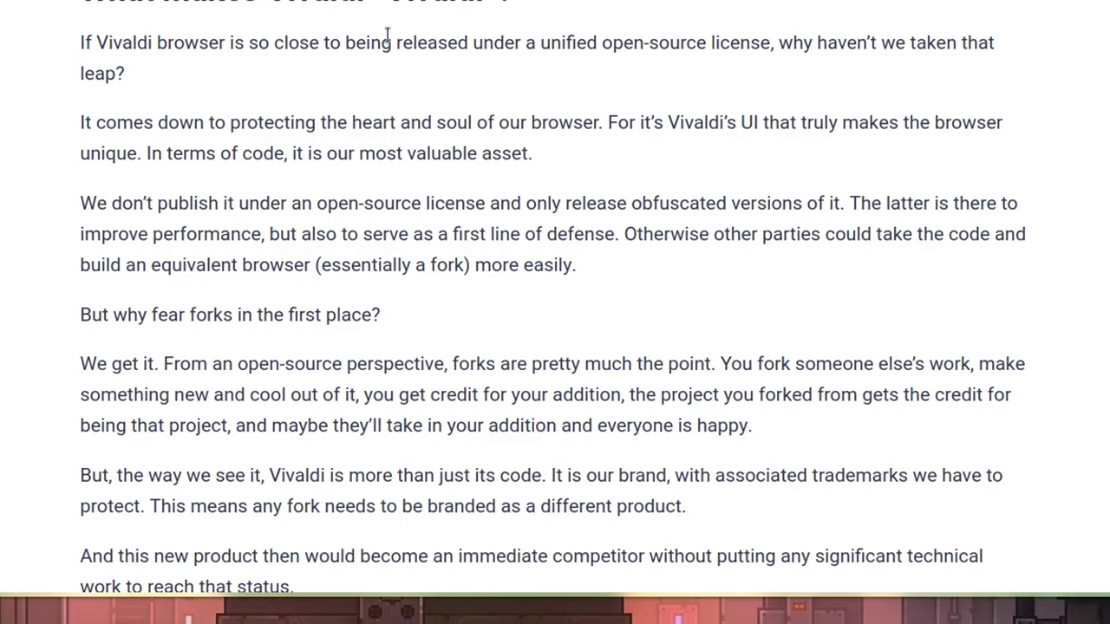
scroll(down, 3)
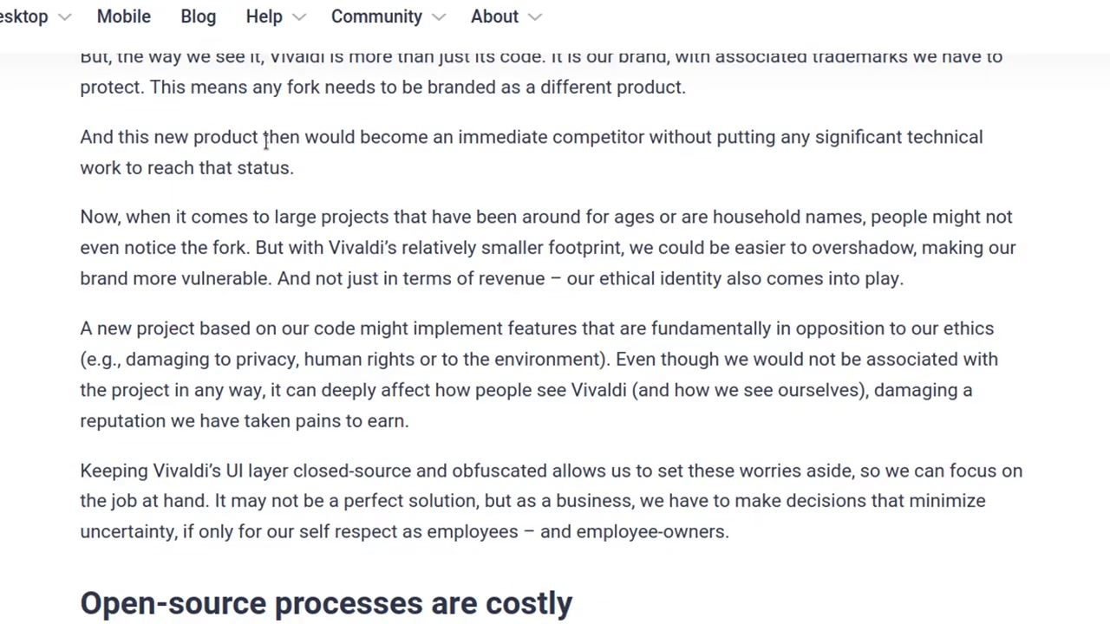
mouse_move(465, 162)
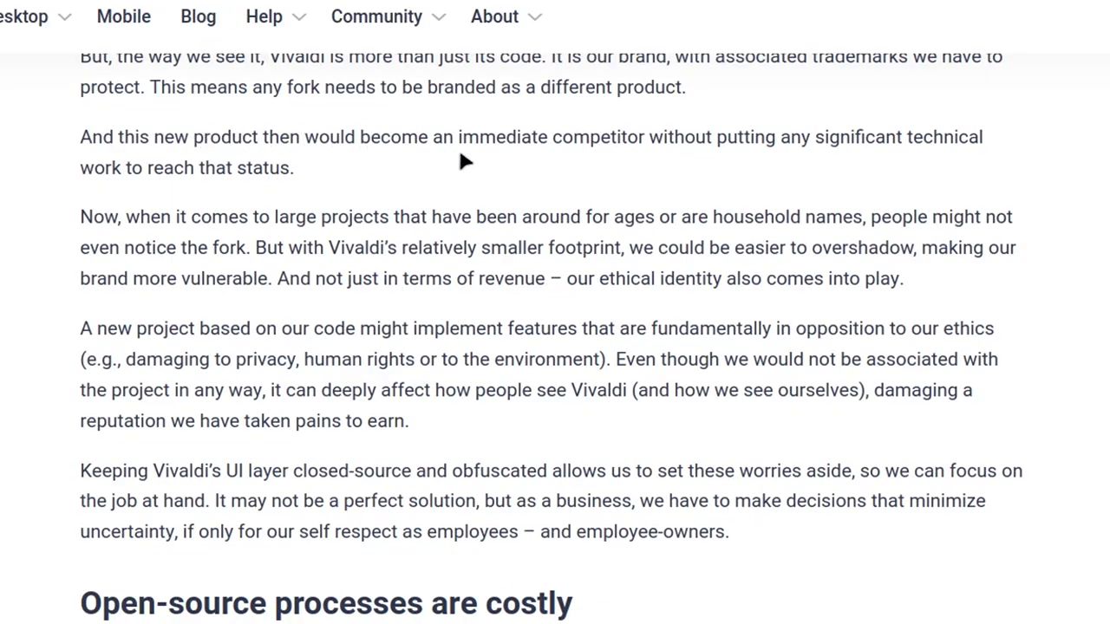
mouse_move(485, 163)
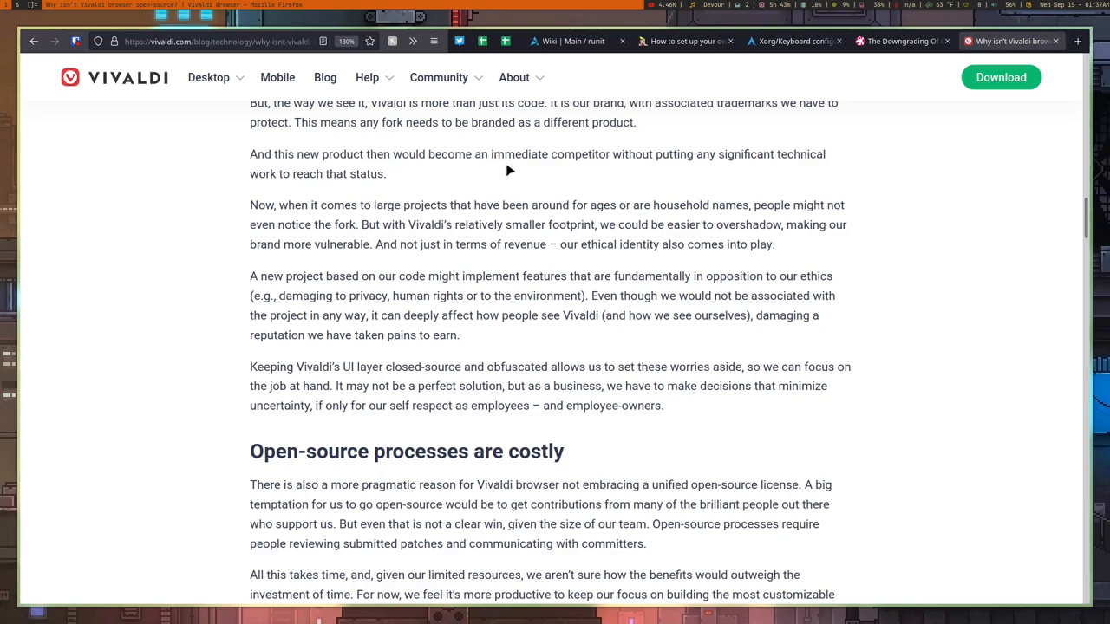
scroll(up, 3)
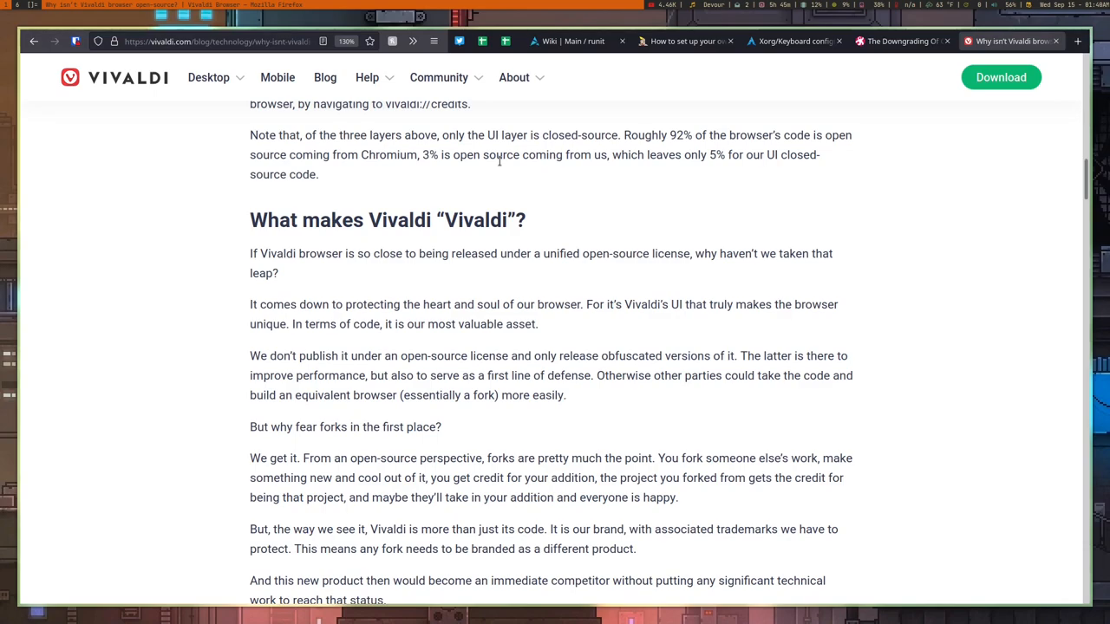
scroll(down, 3)
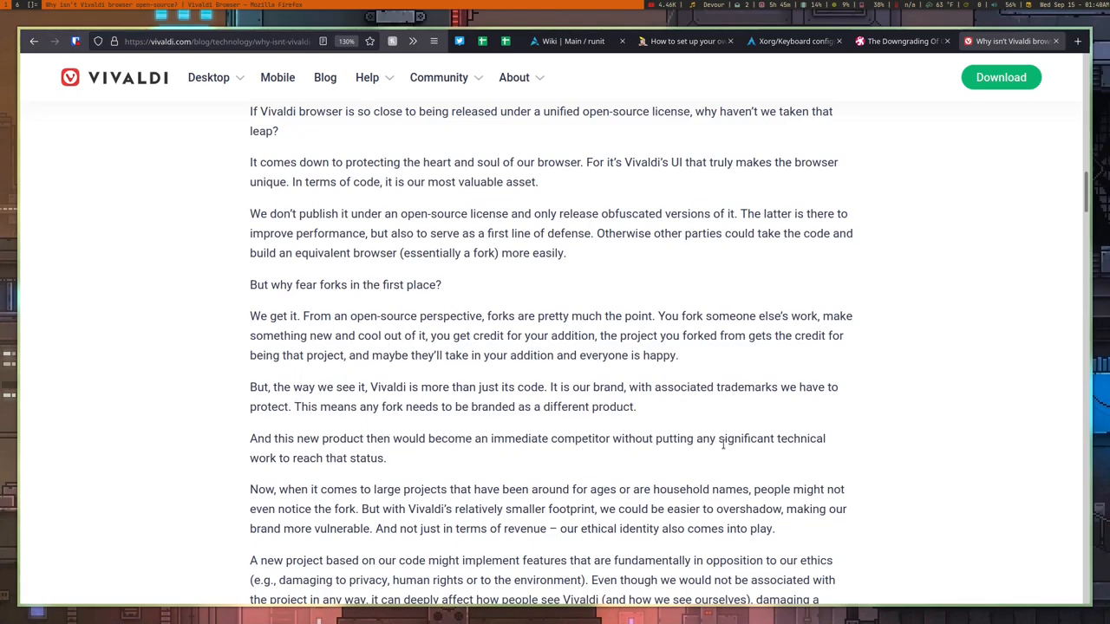
mouse_move(364, 463)
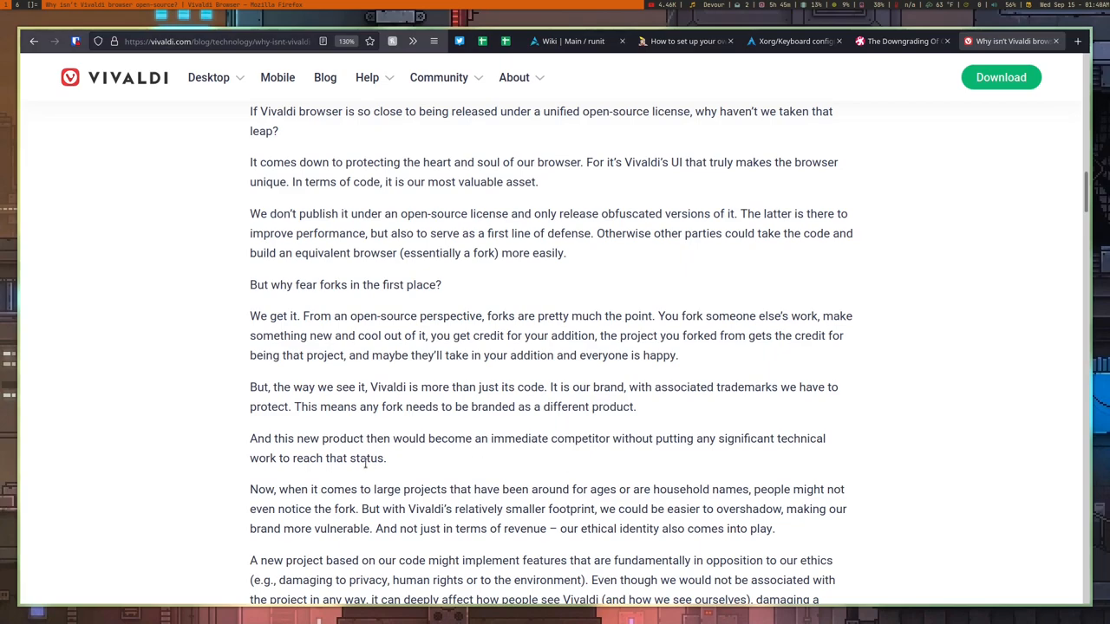